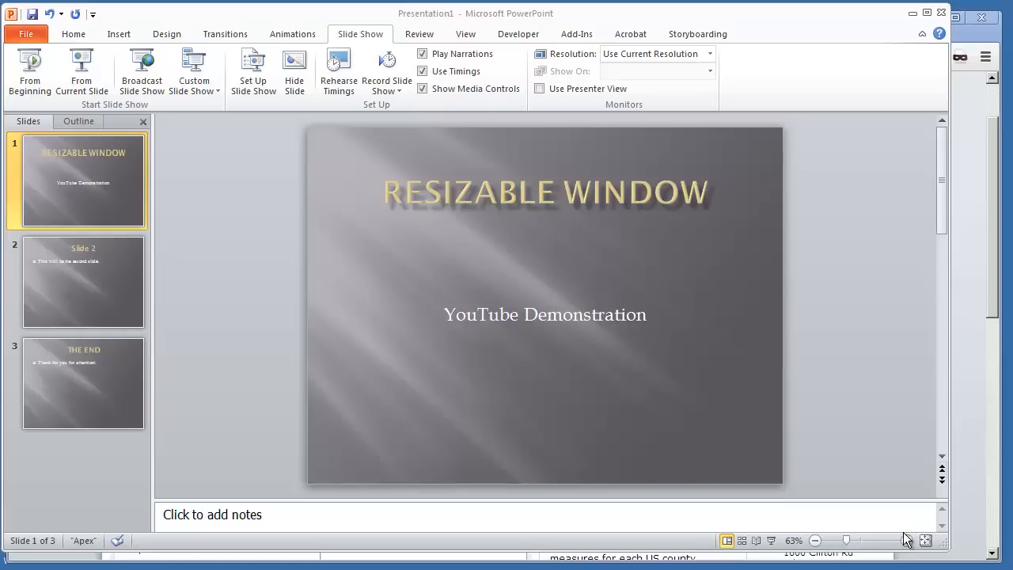
mouse_move(881, 389)
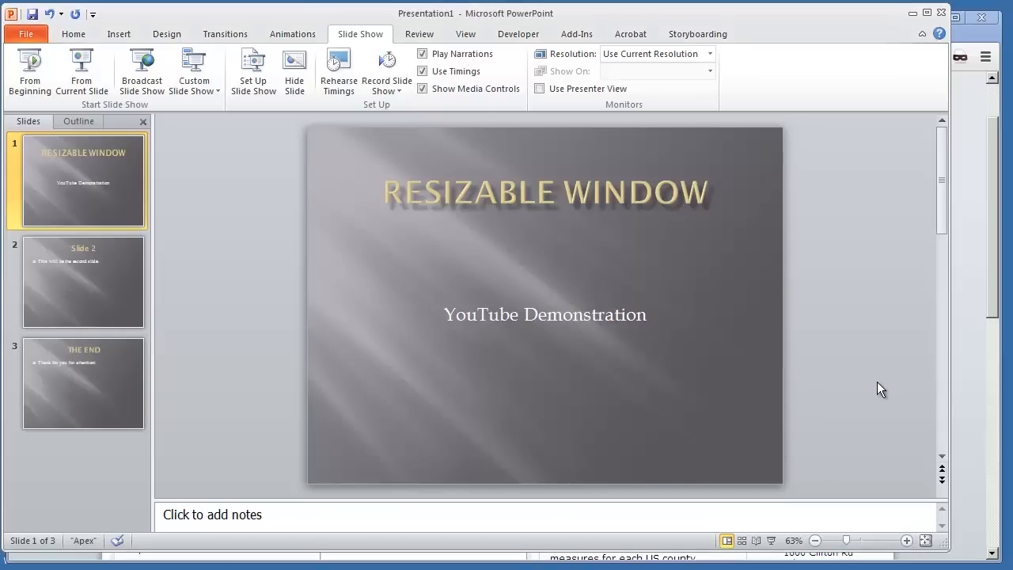
- Review the presentation's slides, including the final THE END slide
left_click(83, 383)
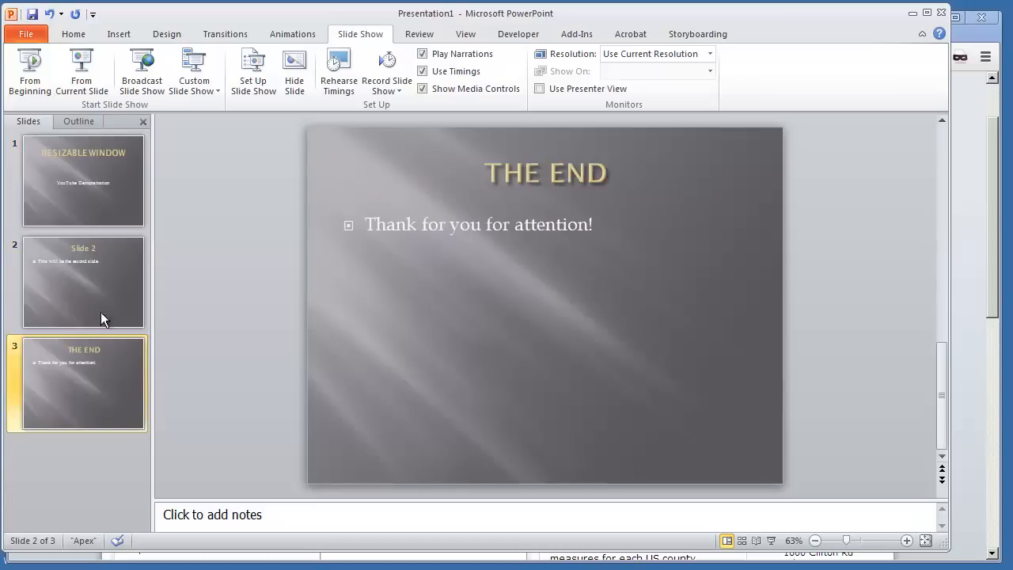
left_click(83, 180)
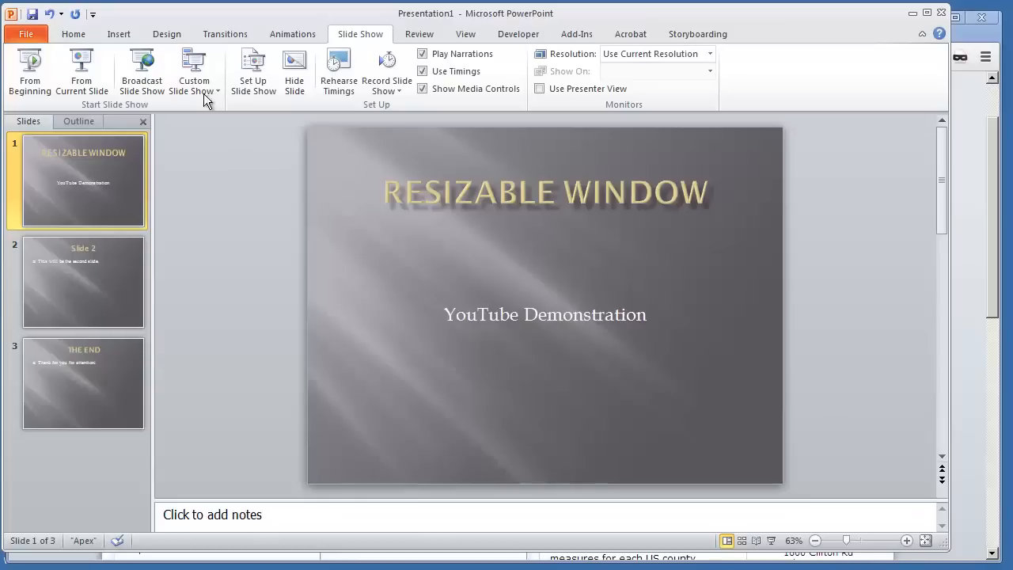
left_click(73, 33)
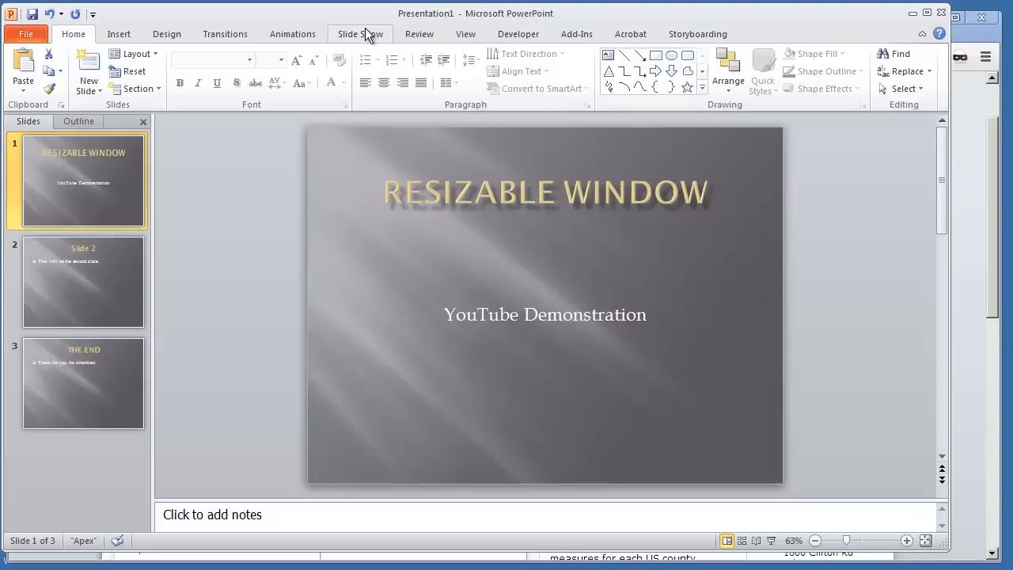
- Set the show type to 'Browsed by an individual (window)' and confirm
left_click(360, 33)
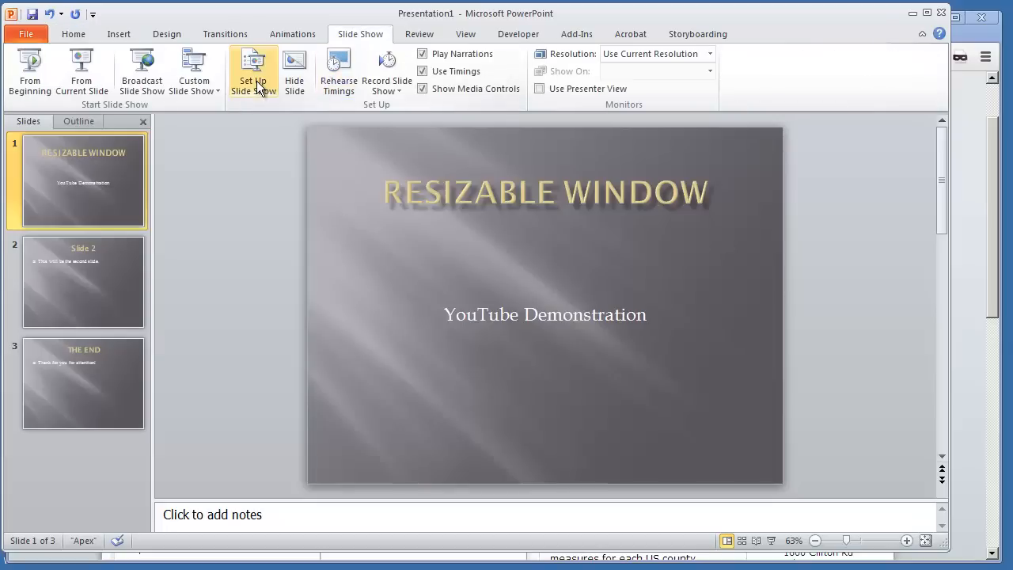
left_click(253, 69)
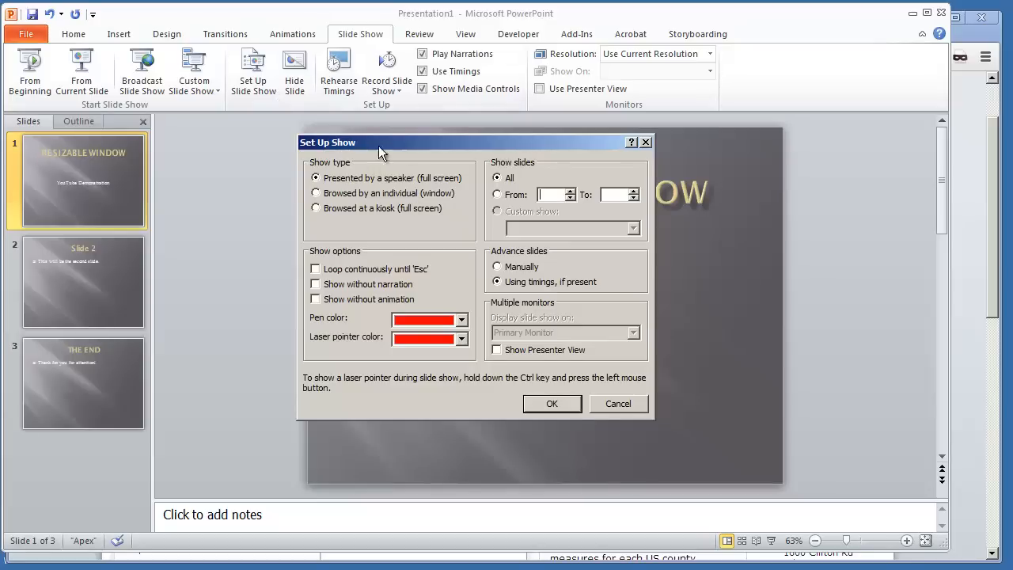
mouse_move(342, 197)
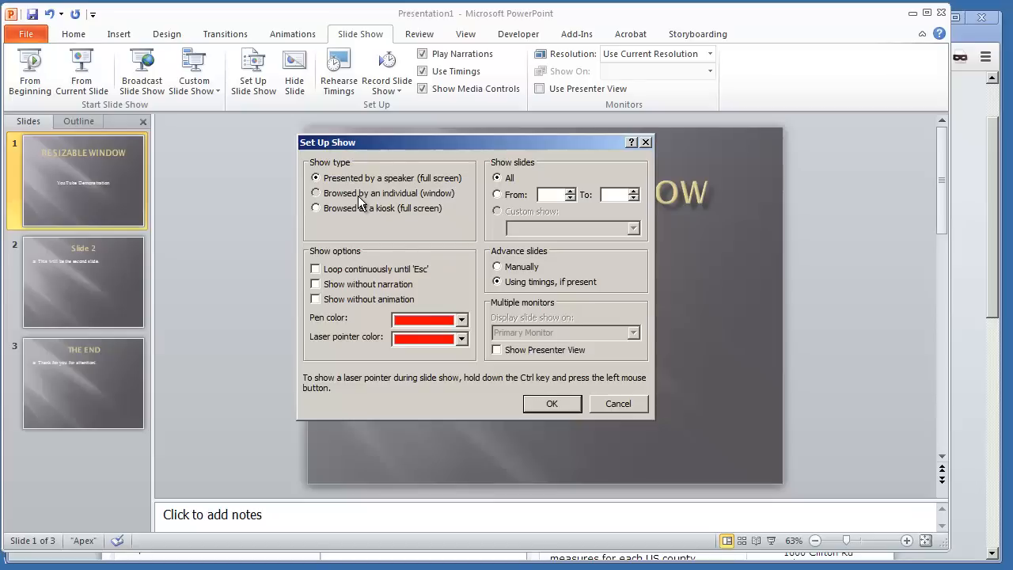
left_click(316, 193)
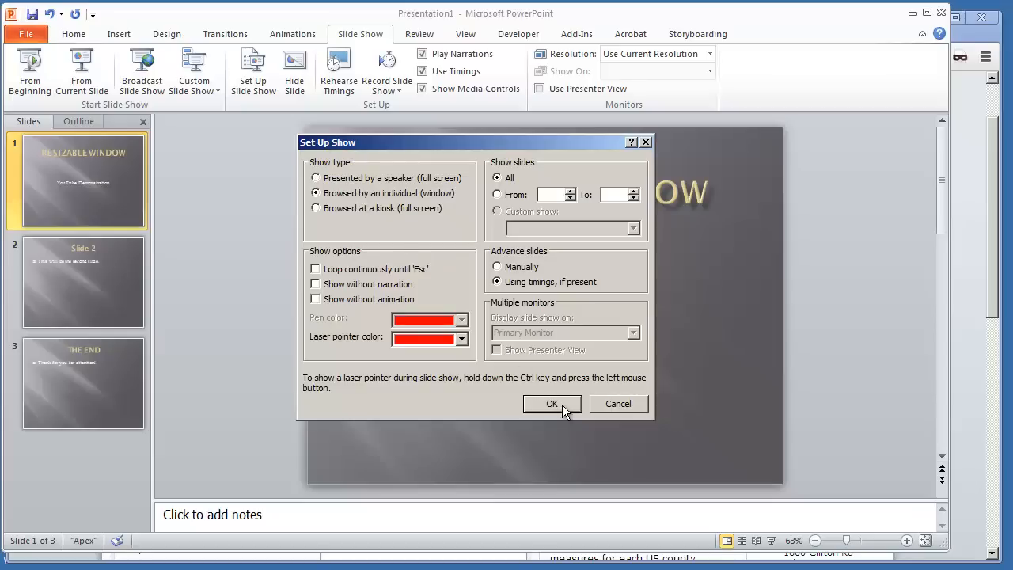
mouse_move(367, 214)
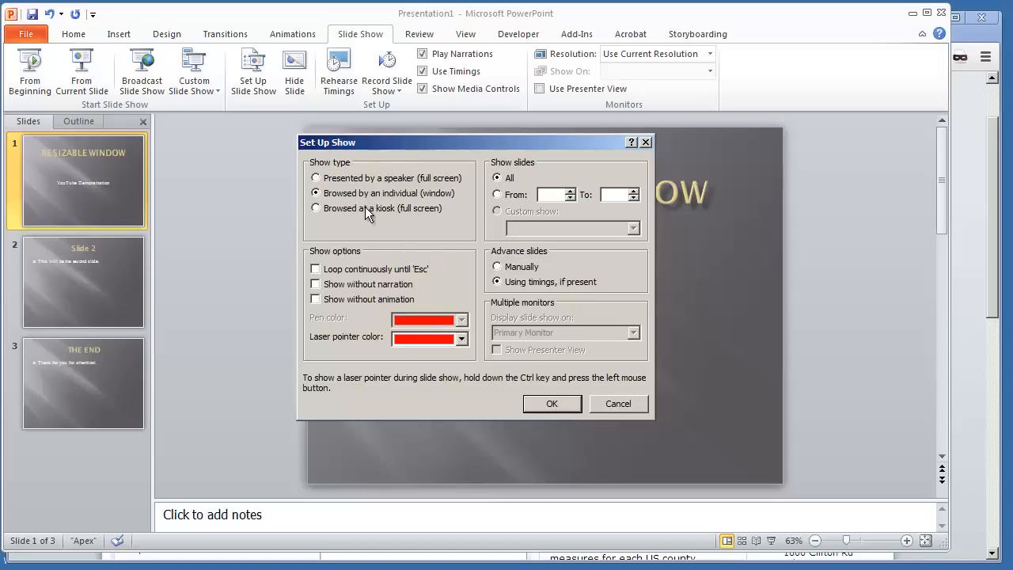
left_click(552, 404)
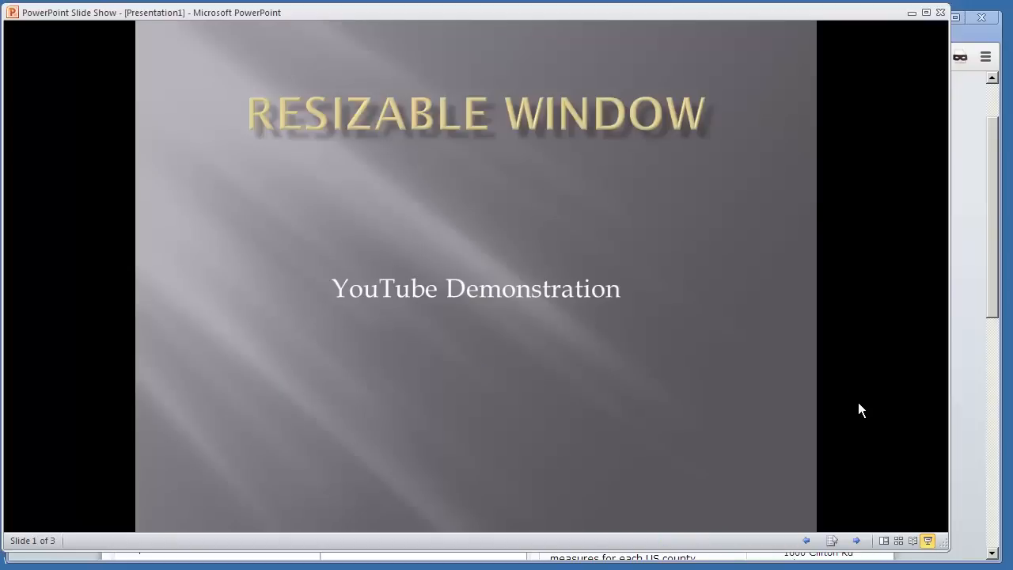
mouse_move(823, 415)
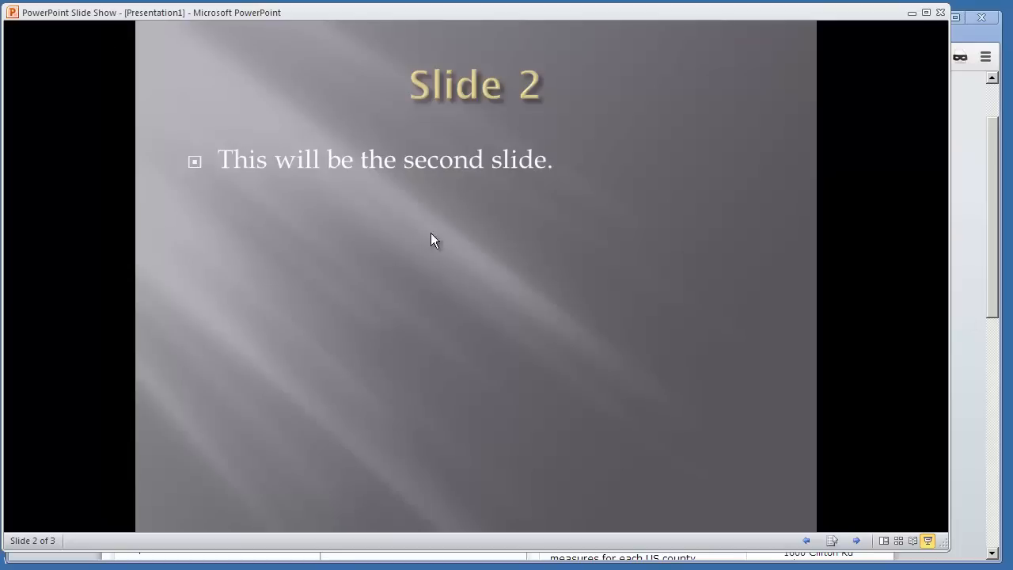
mouse_move(792, 229)
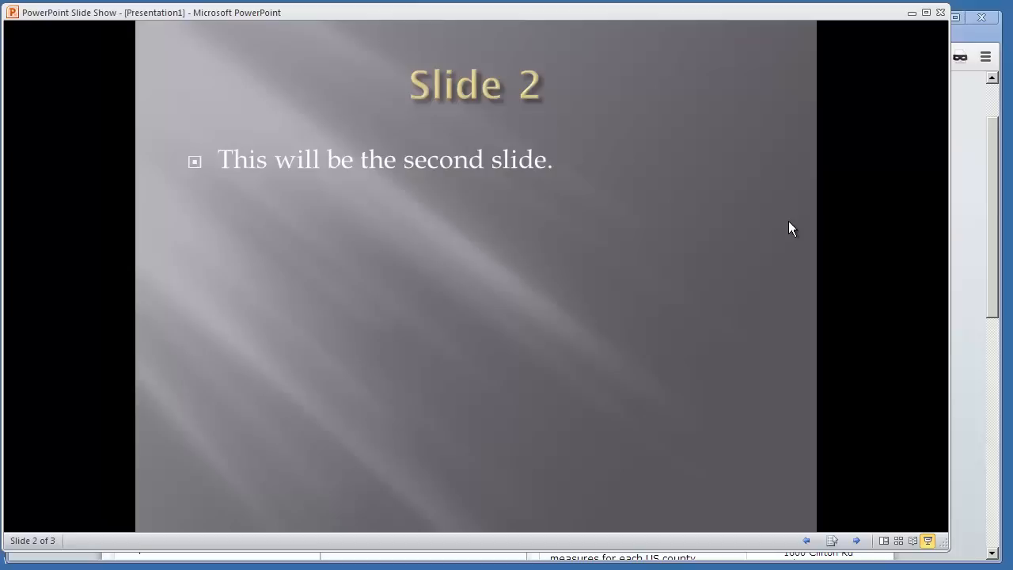
mouse_move(974, 214)
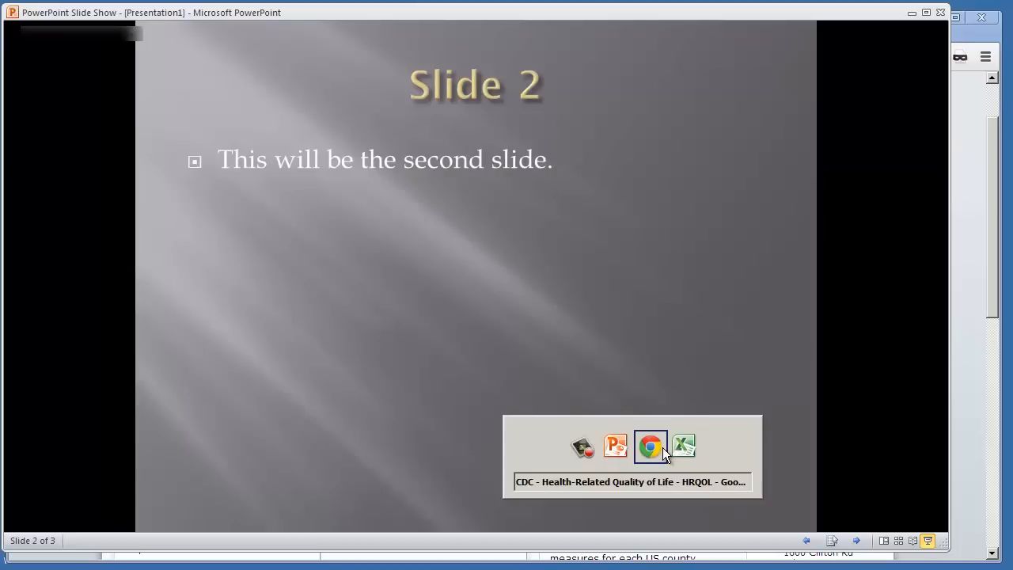
- Narrow the slide show window and advance to THE END, slide 3 of 3
left_click(650, 445)
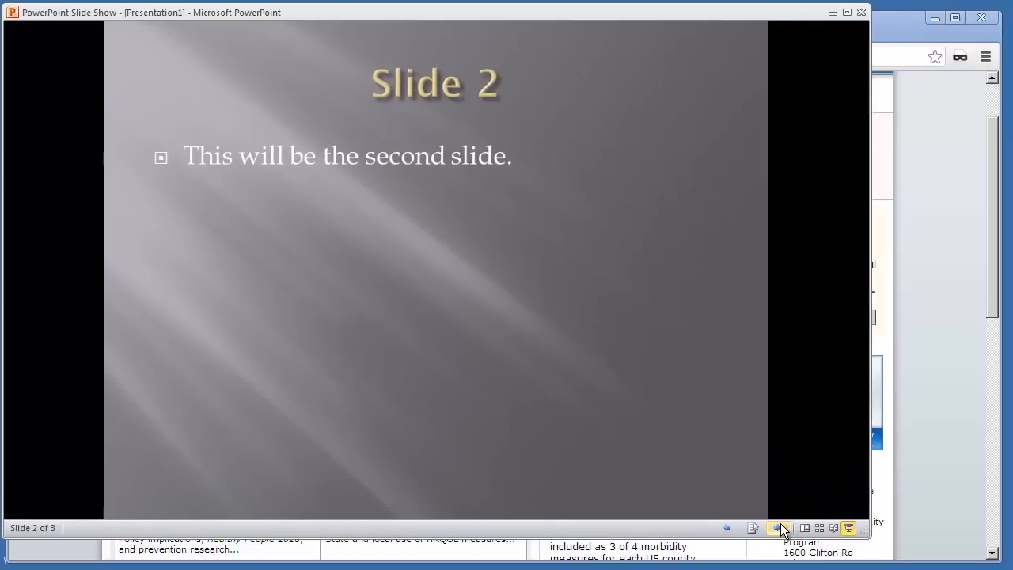
left_click(780, 527)
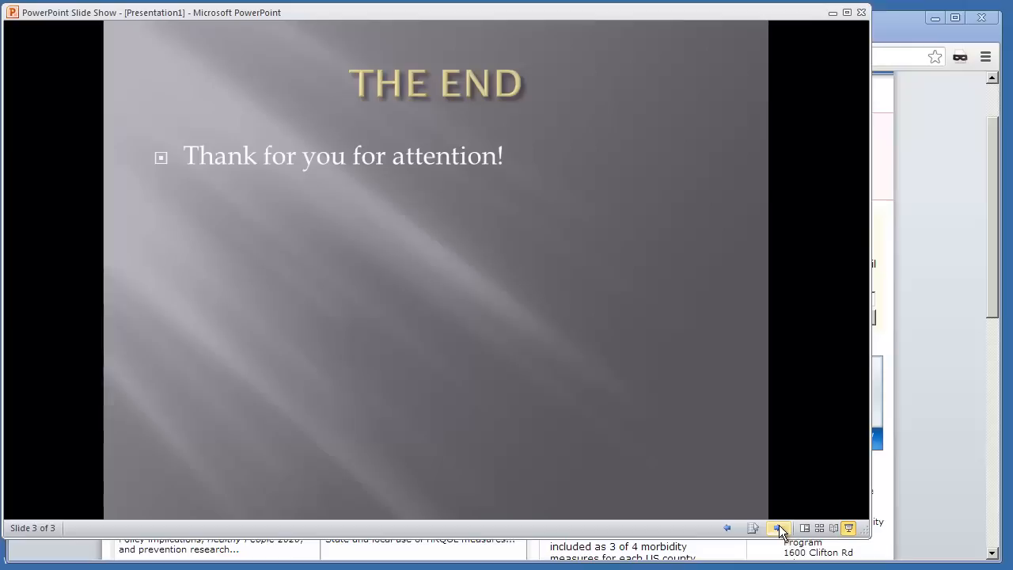